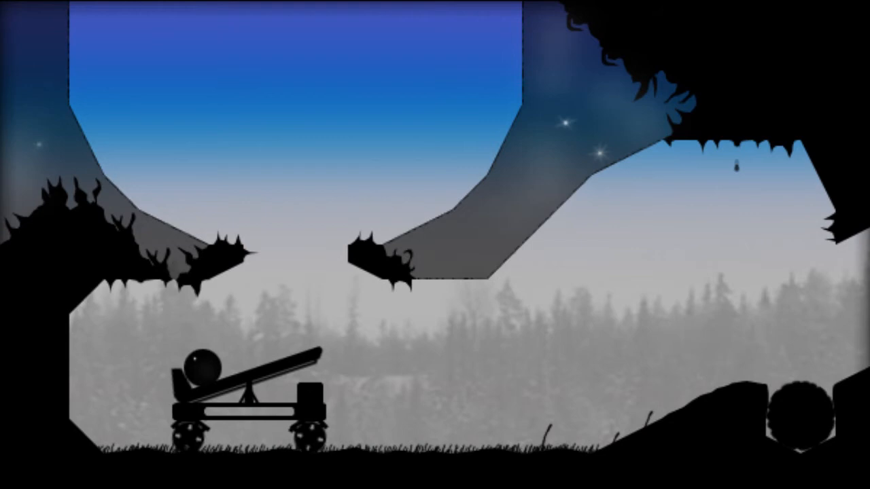
{"action": "scroll", "scroll_direction": "right", "scroll_amount": 3}
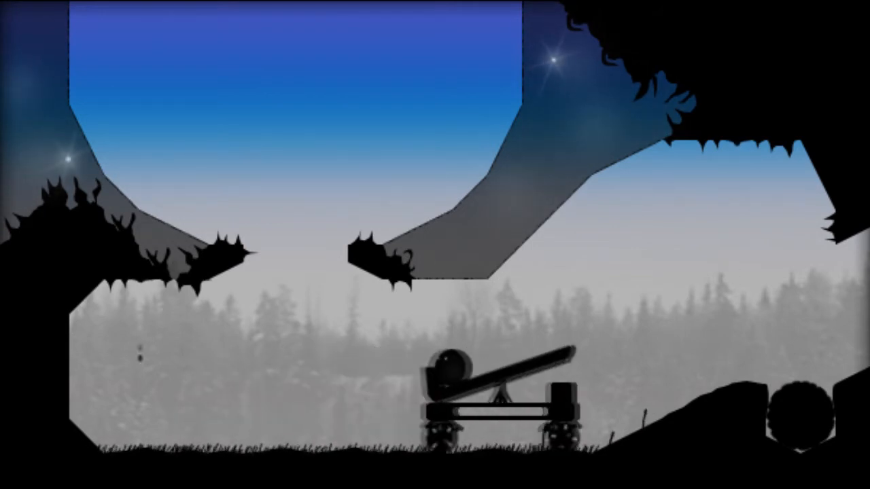